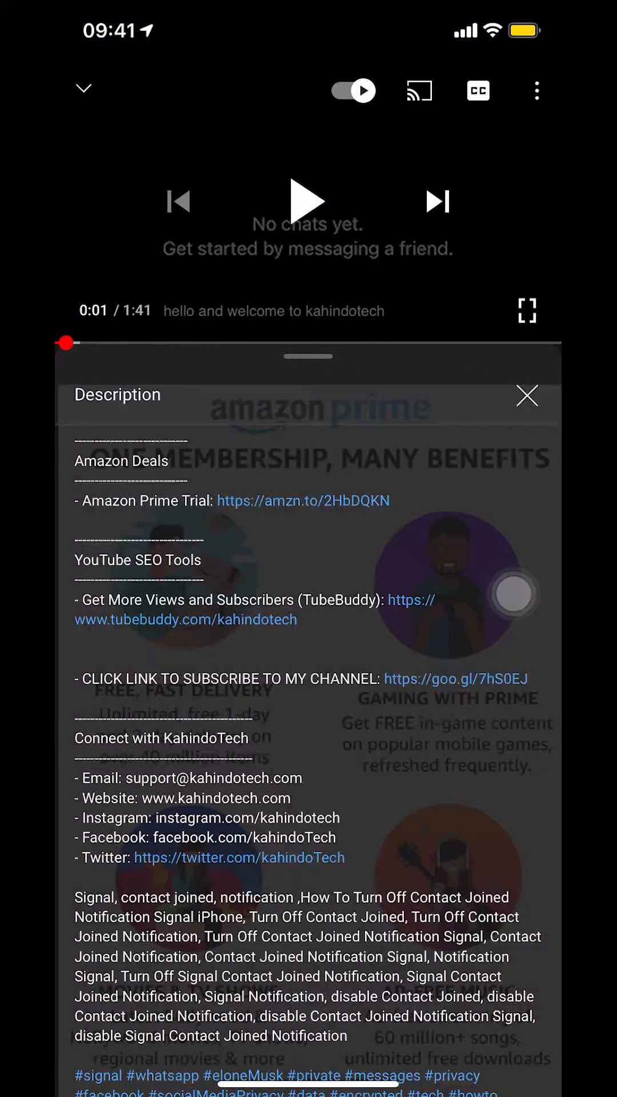
Leave the YouTube video and return to the iPhone home screen.
left_click(527, 396)
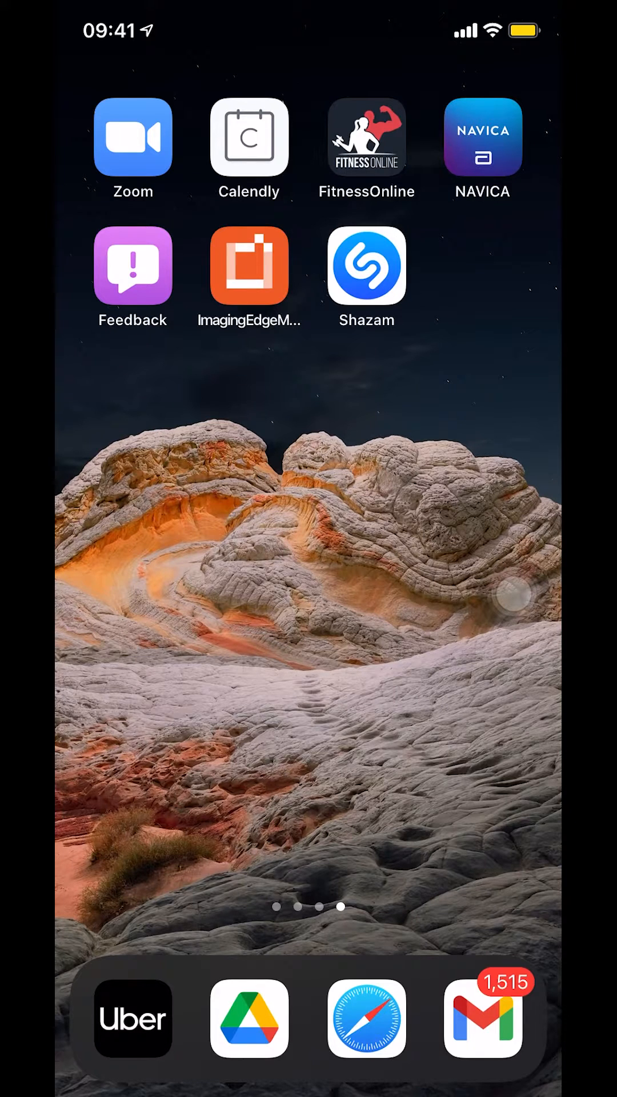
Launch Gmail from the dock to the inbox and start opening the side menu.
left_click(482, 1018)
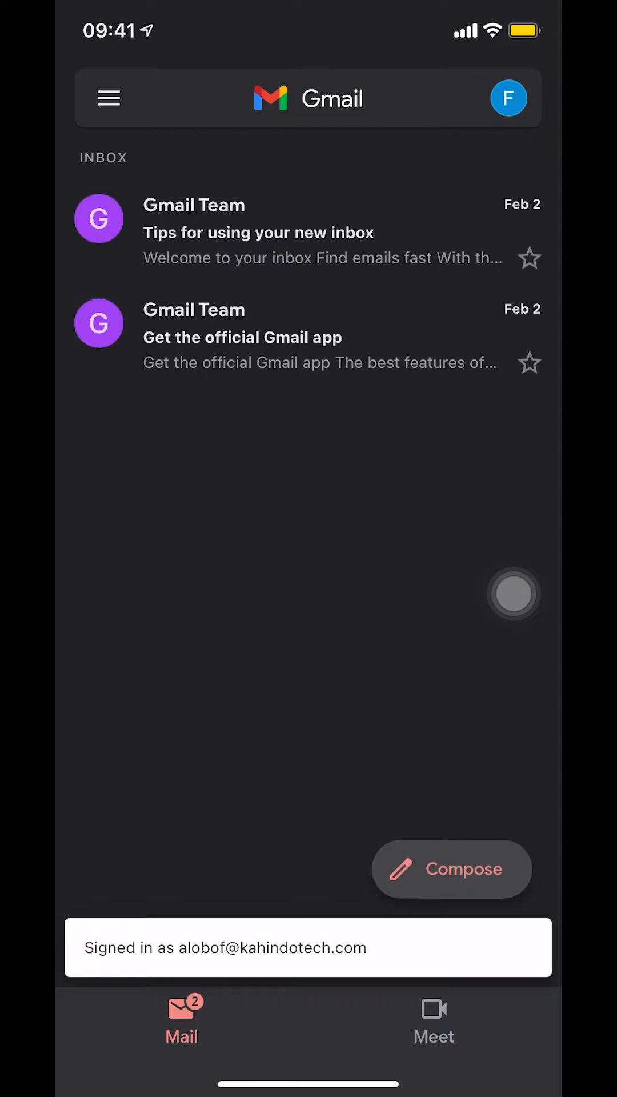
left_click(307, 98)
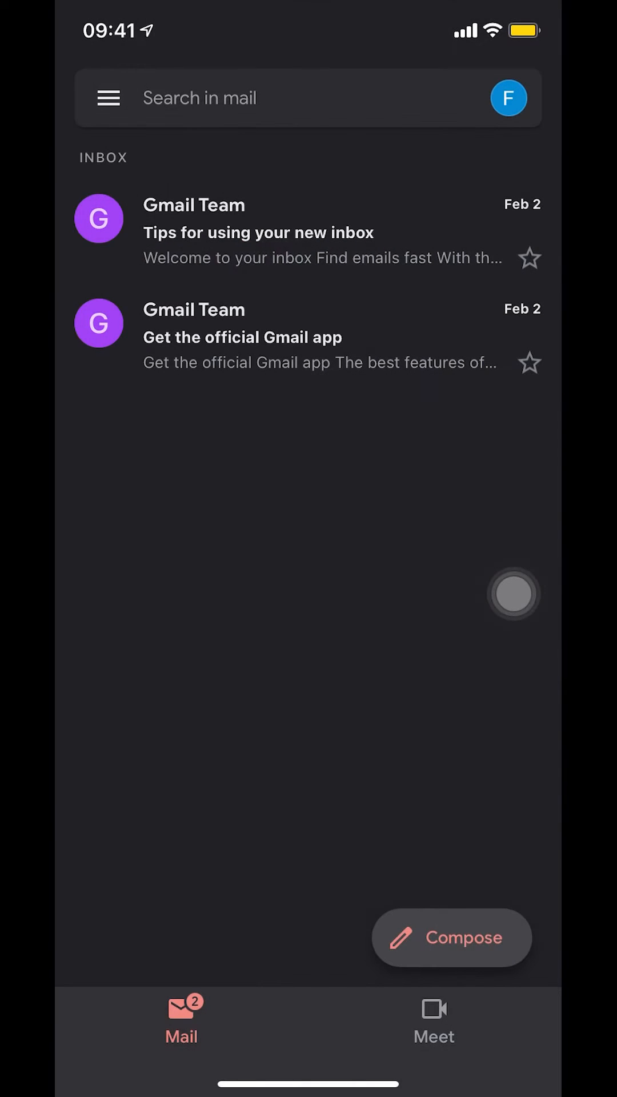
left_click(108, 97)
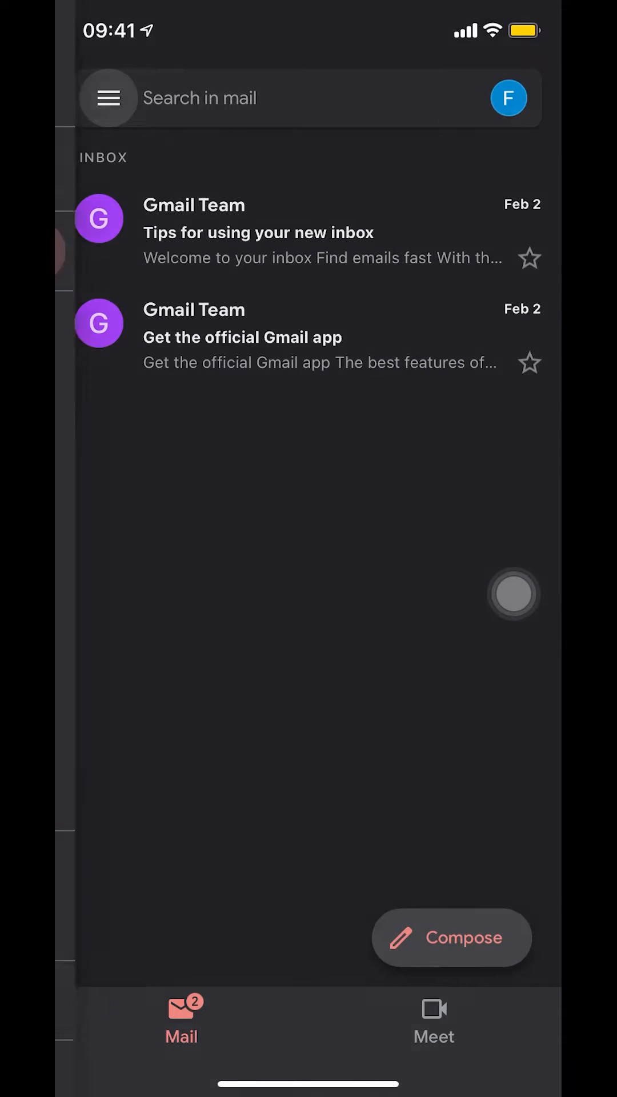
From the side drawer of folders and labels, go to Settings.
left_click(108, 98)
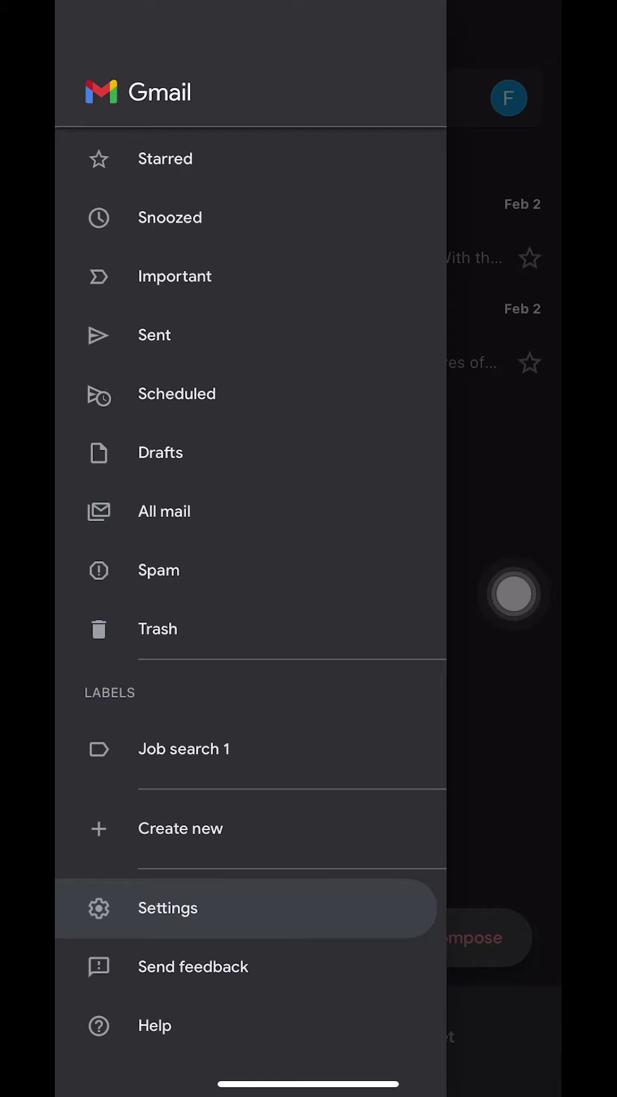
left_click(167, 907)
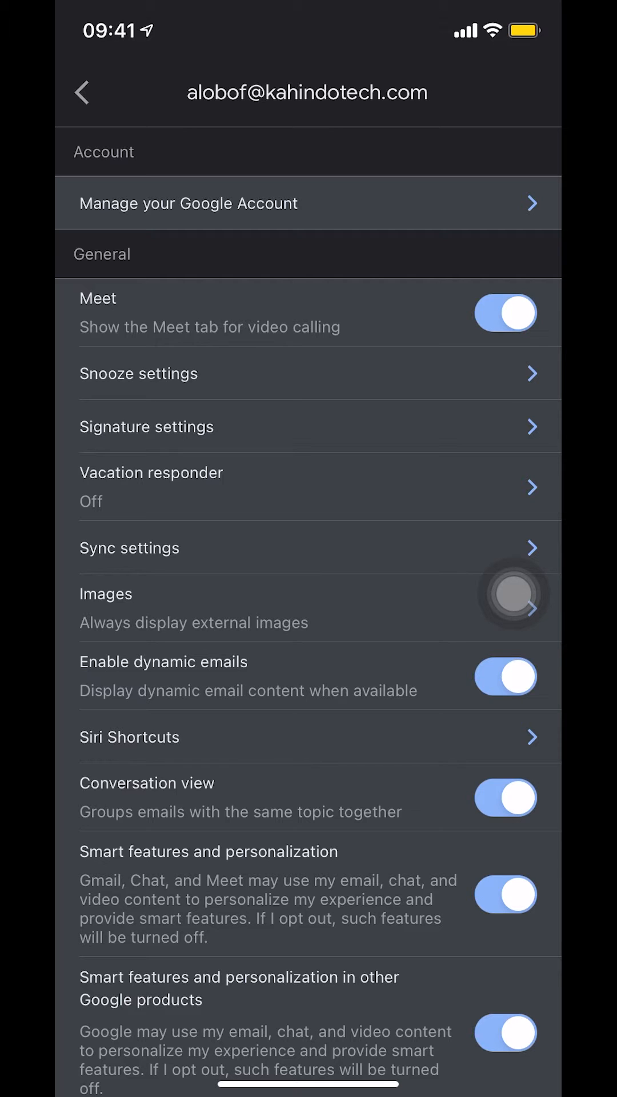
Scroll the General settings list down to Label settings for Job search 1.
scroll("down", 3)
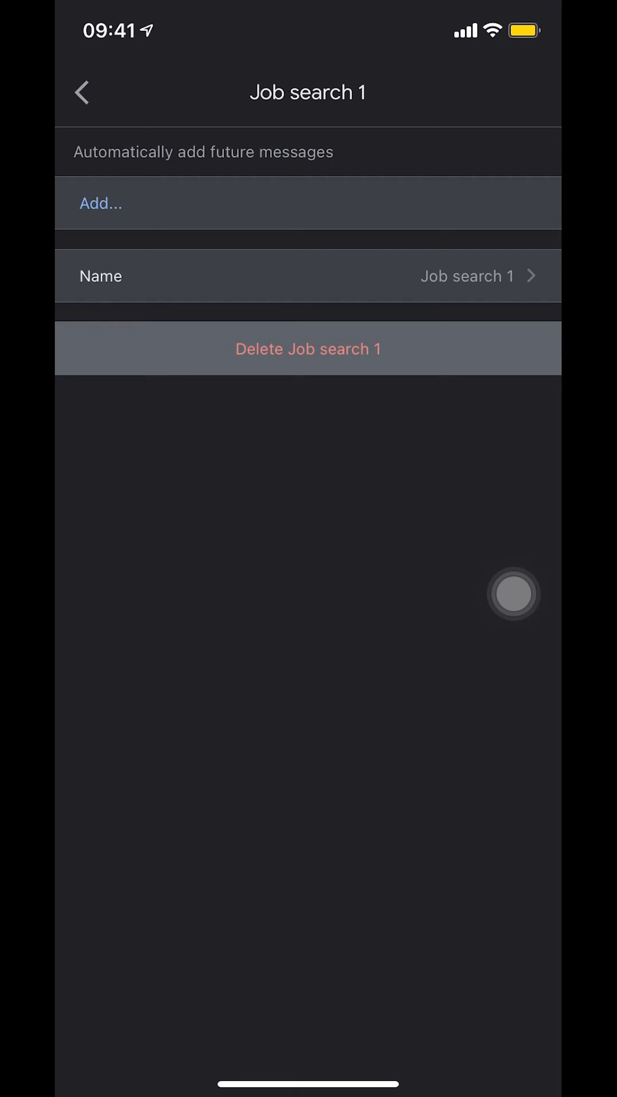
Delete the 'Job search 1' label and confirm, leaving only 'Create new'.
left_click(307, 348)
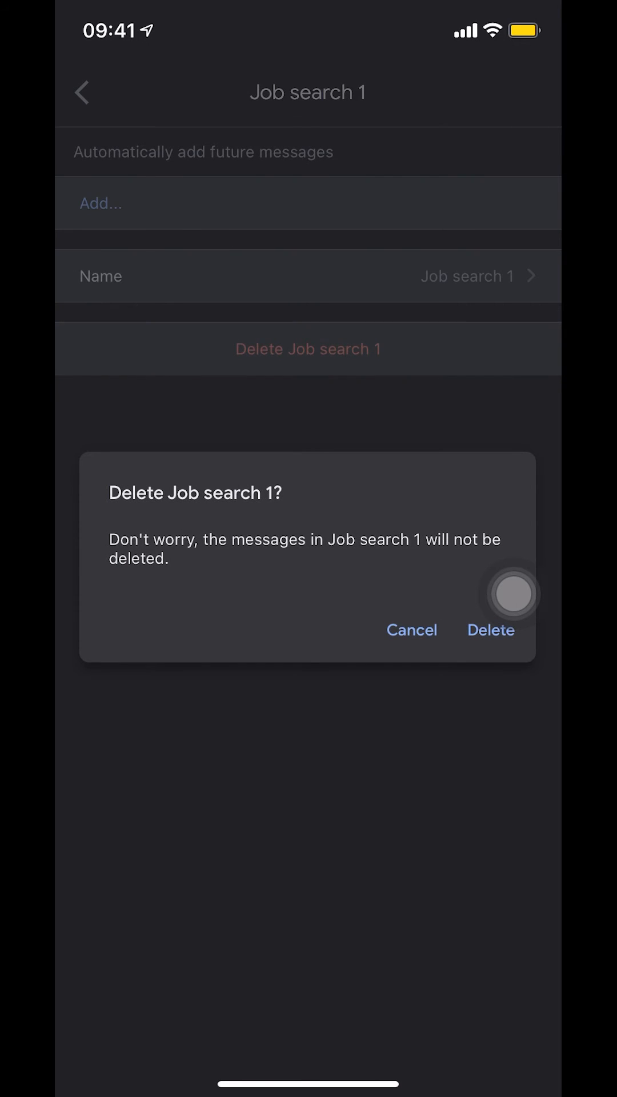
mouse_move(513, 453)
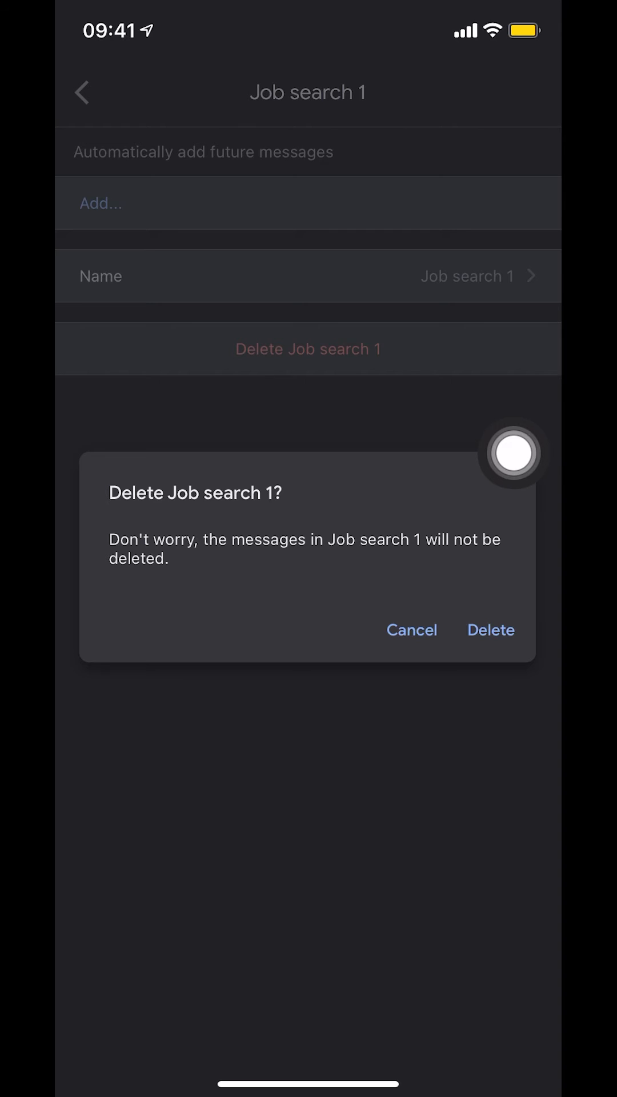
left_click(490, 629)
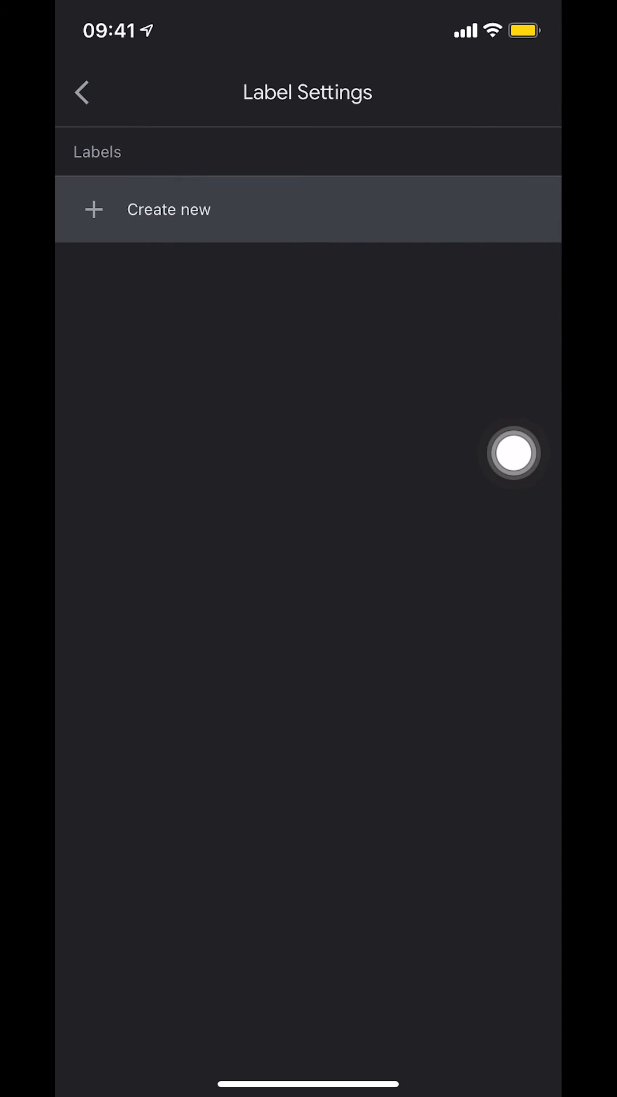